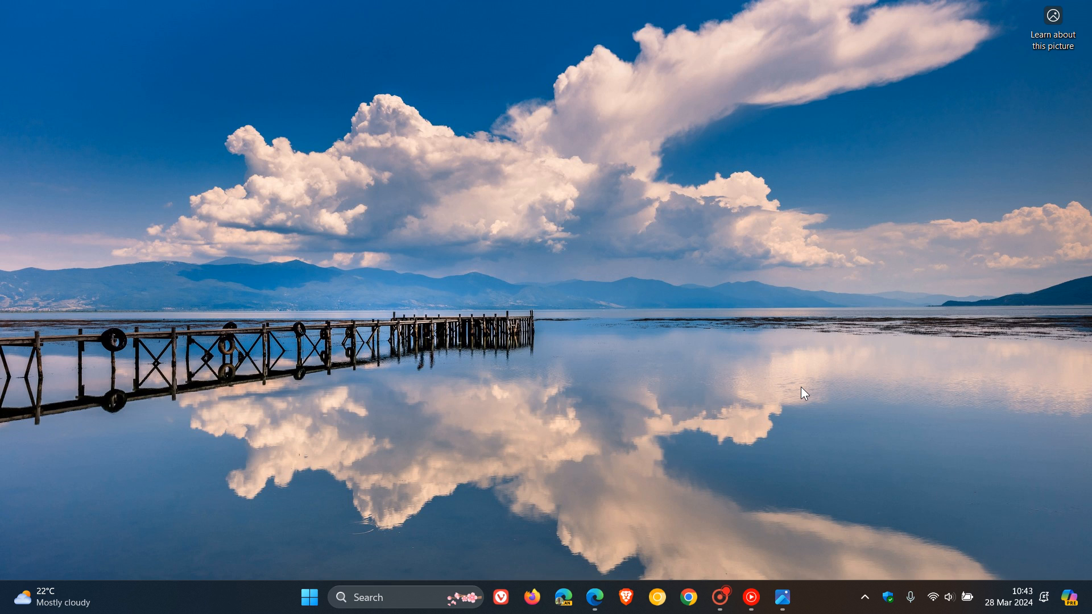
{"action": "mouse_move", "coordinate": [1076, 601]}
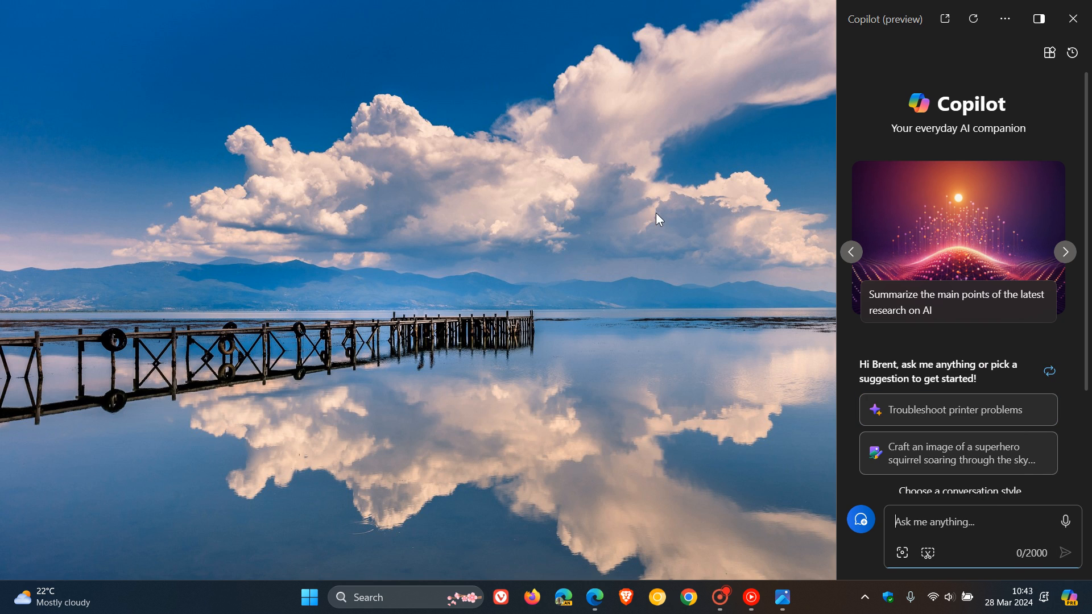
{"action": "mouse_move", "coordinate": [693, 234]}
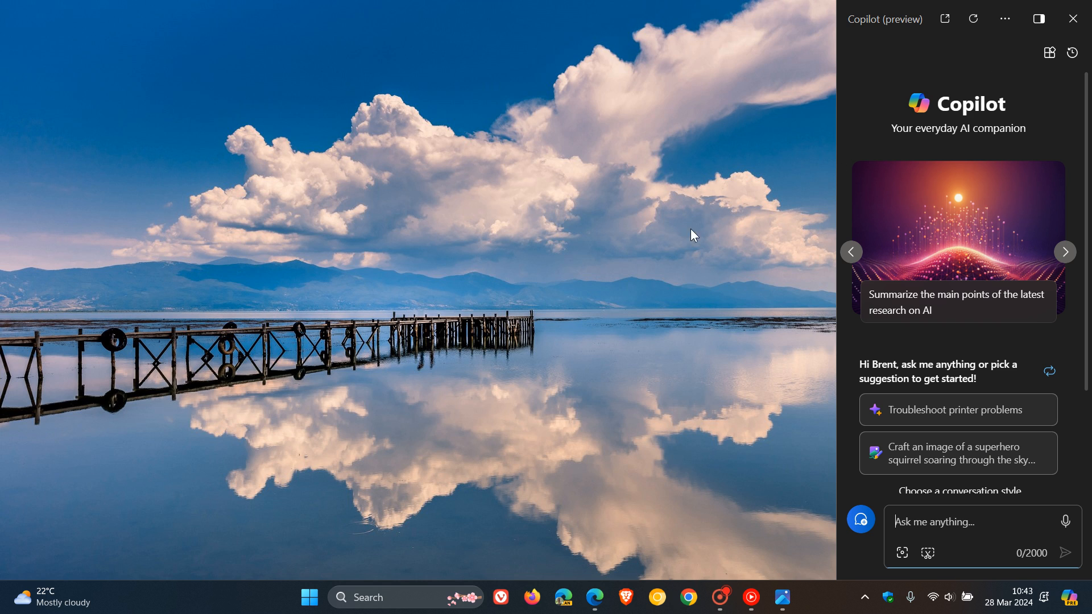
{"action": "mouse_move", "coordinate": [754, 214]}
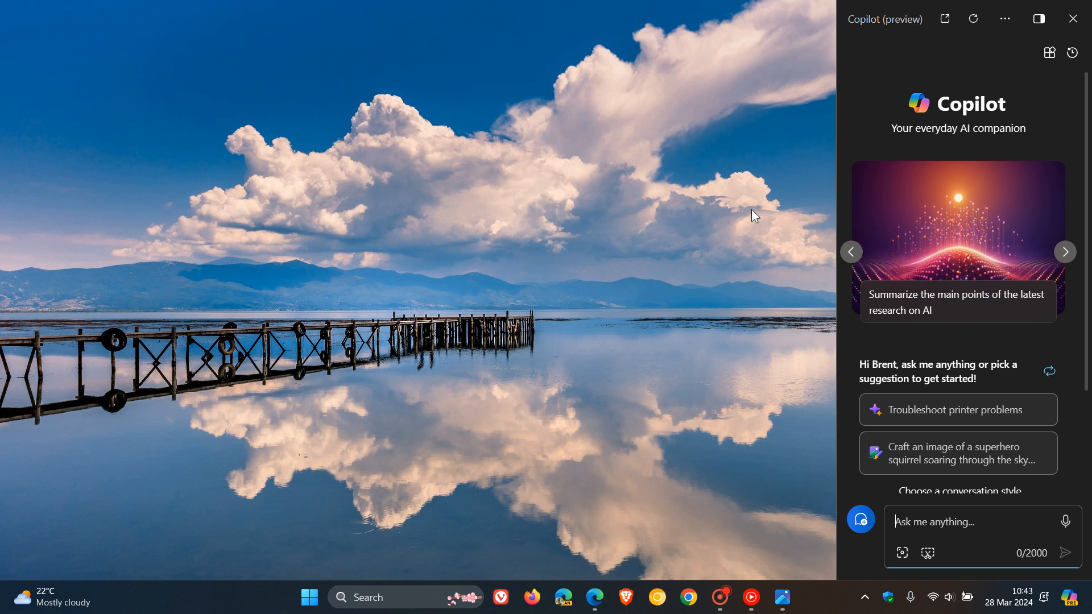
{"action": "mouse_move", "coordinate": [995, 113]}
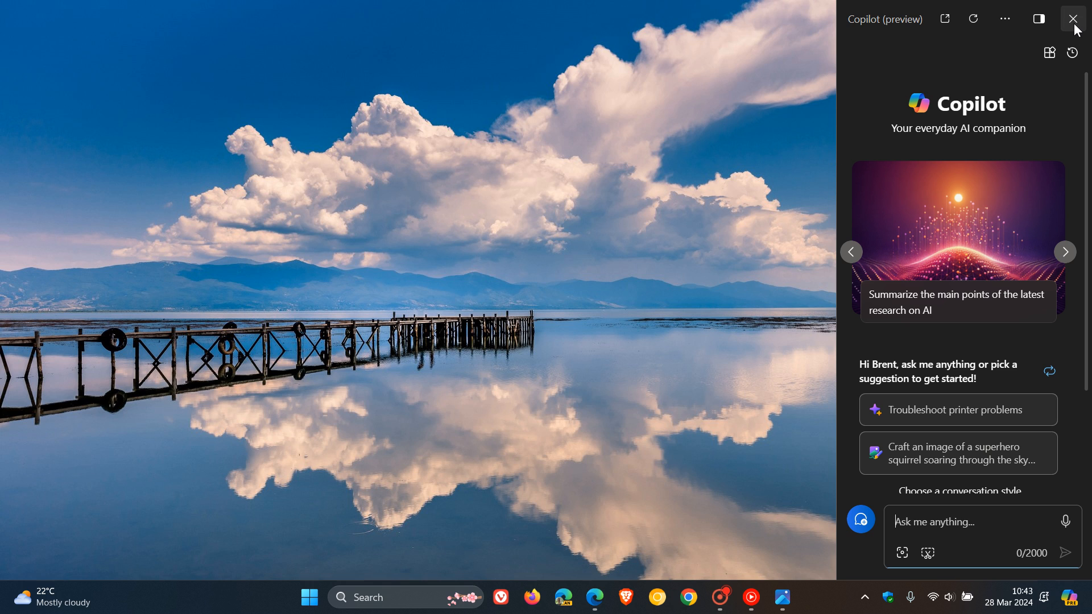
- Close the Copilot pane, briefly open the web browser, then hide it to the desktop
{"action": "left_click", "coordinate": [1072, 18]}
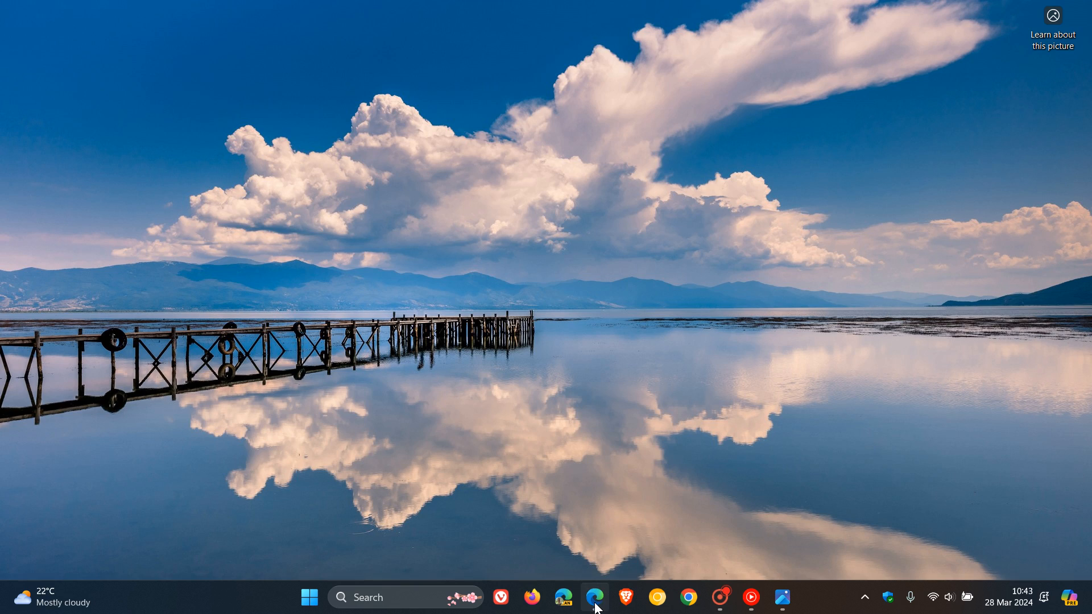
{"action": "left_click", "coordinate": [594, 598]}
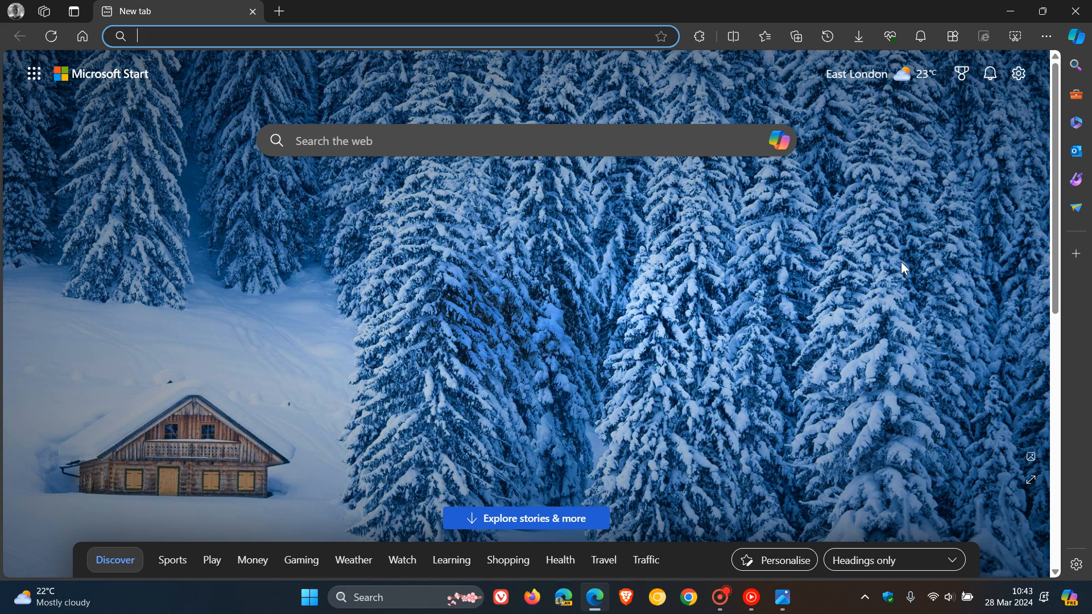
{"action": "mouse_move", "coordinate": [888, 257]}
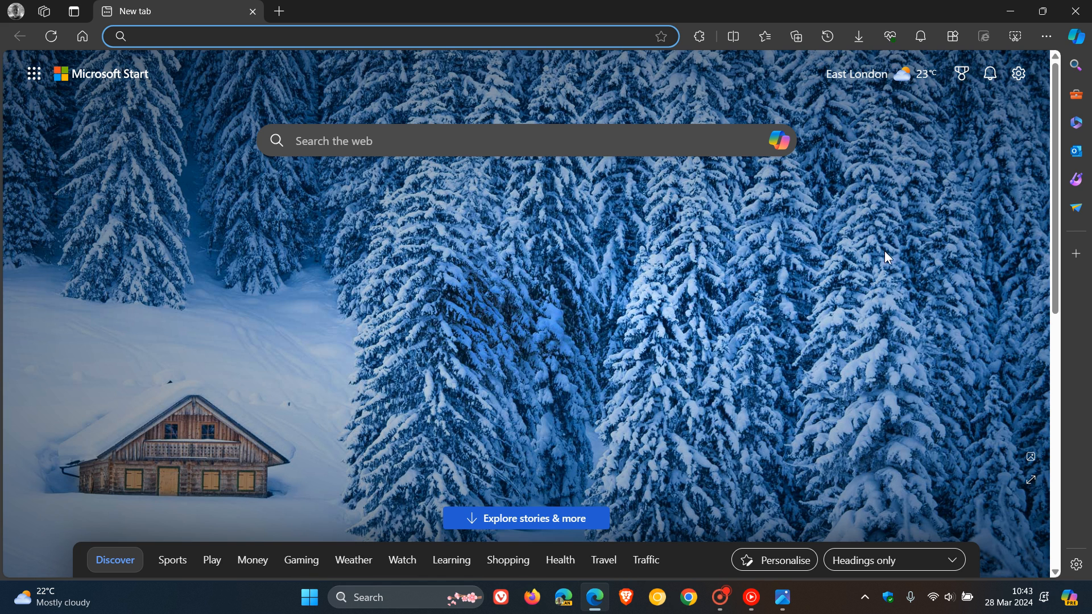
{"action": "mouse_move", "coordinate": [846, 252]}
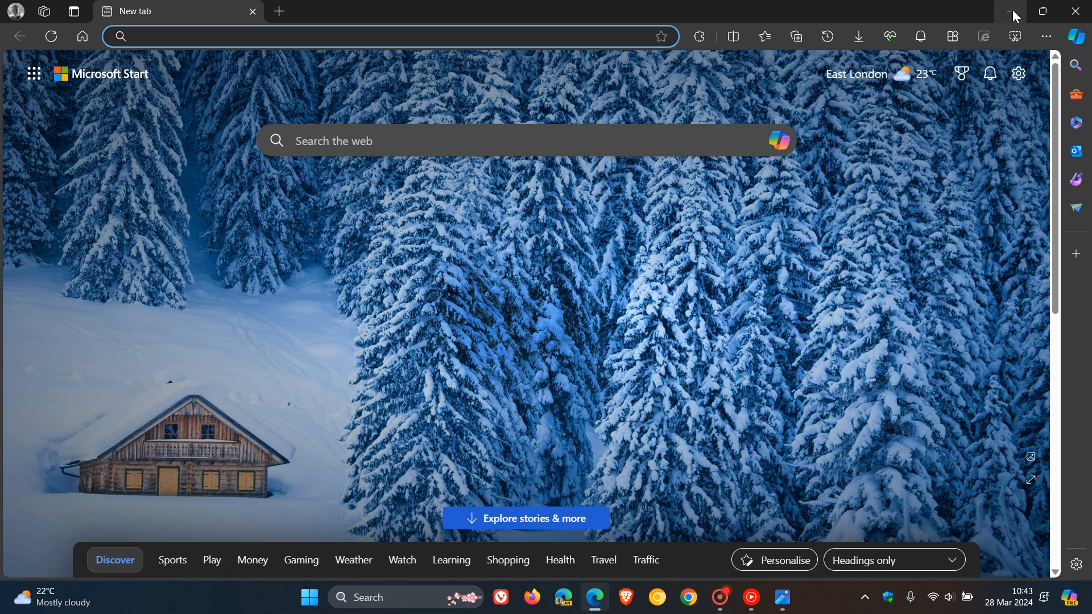
{"action": "left_click", "coordinate": [1073, 11]}
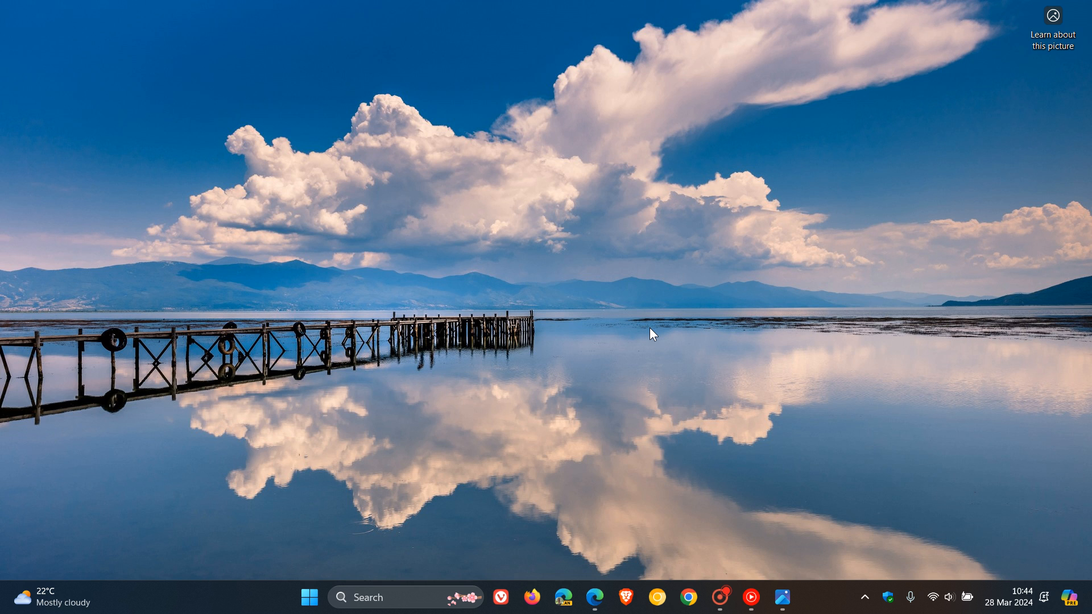
- Open Settings' Installed apps, scroll to Microsoft Copilot, and open the Copilot pane alongside
{"action": "left_click", "coordinate": [309, 598]}
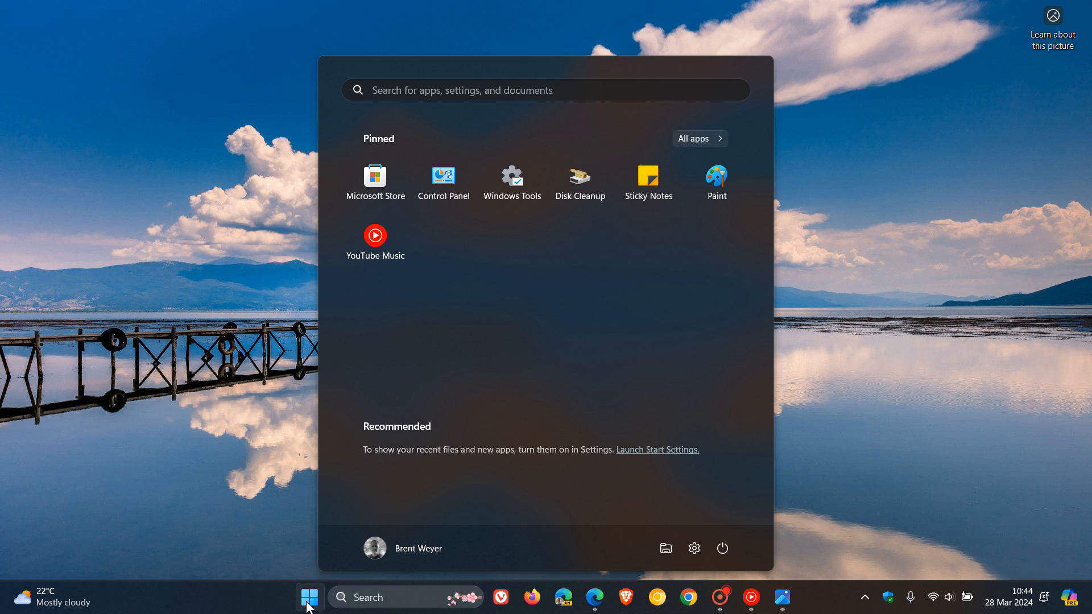
{"action": "left_click", "coordinate": [309, 598]}
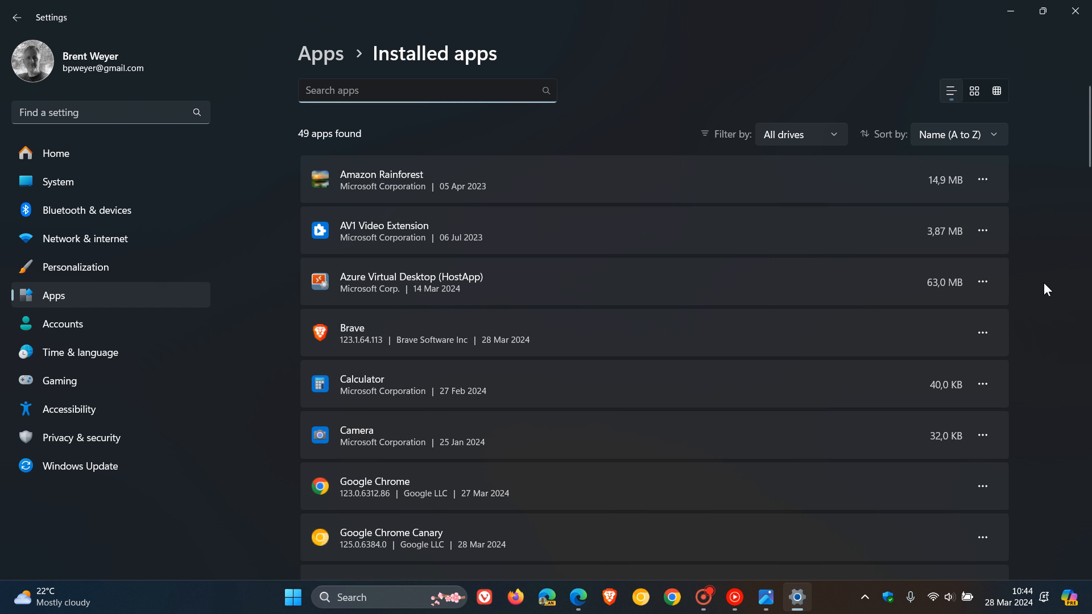
{"action": "scroll", "scroll_direction": "down", "scroll_amount": 3}
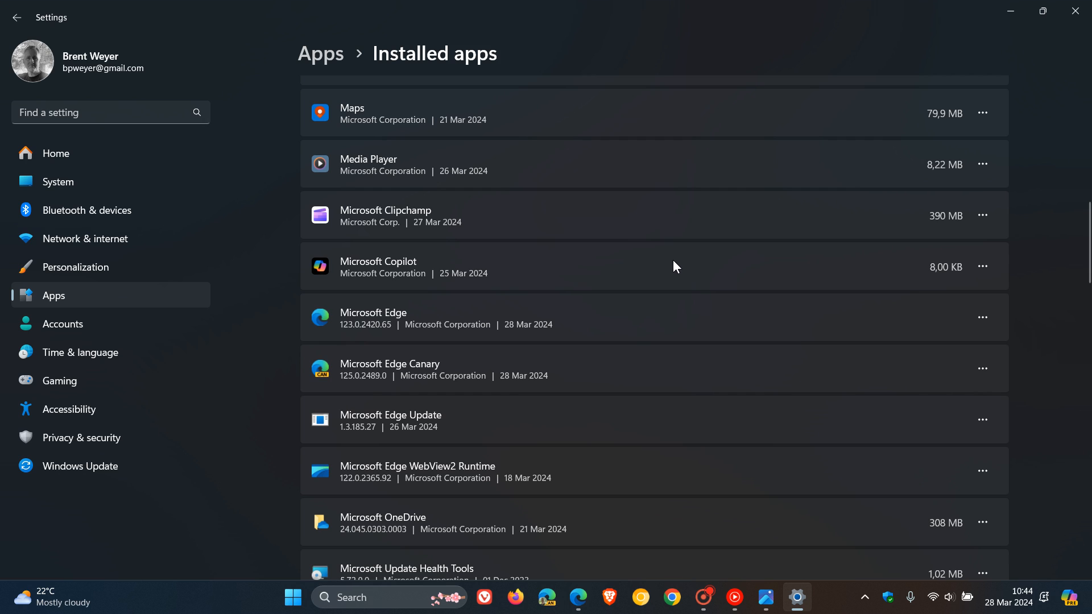
{"action": "mouse_move", "coordinate": [907, 274]}
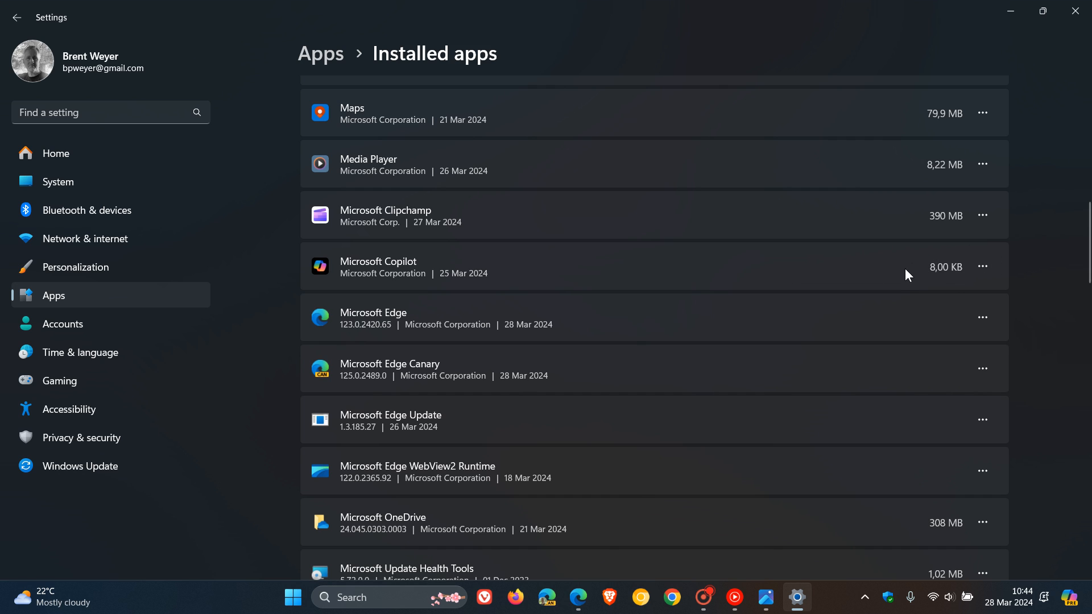
{"action": "mouse_move", "coordinate": [822, 260]}
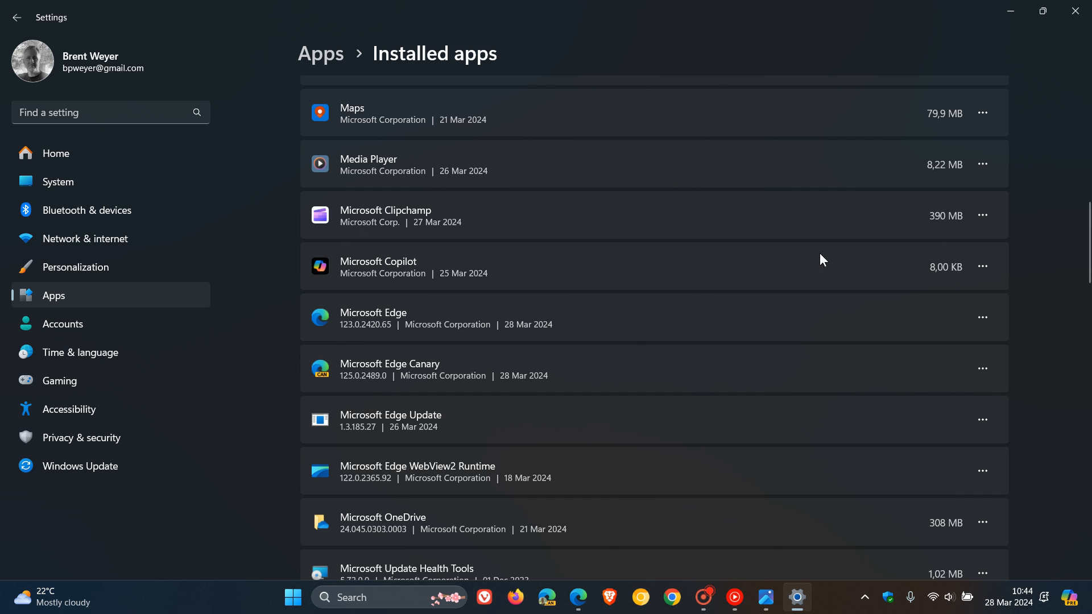
{"action": "mouse_move", "coordinate": [740, 269]}
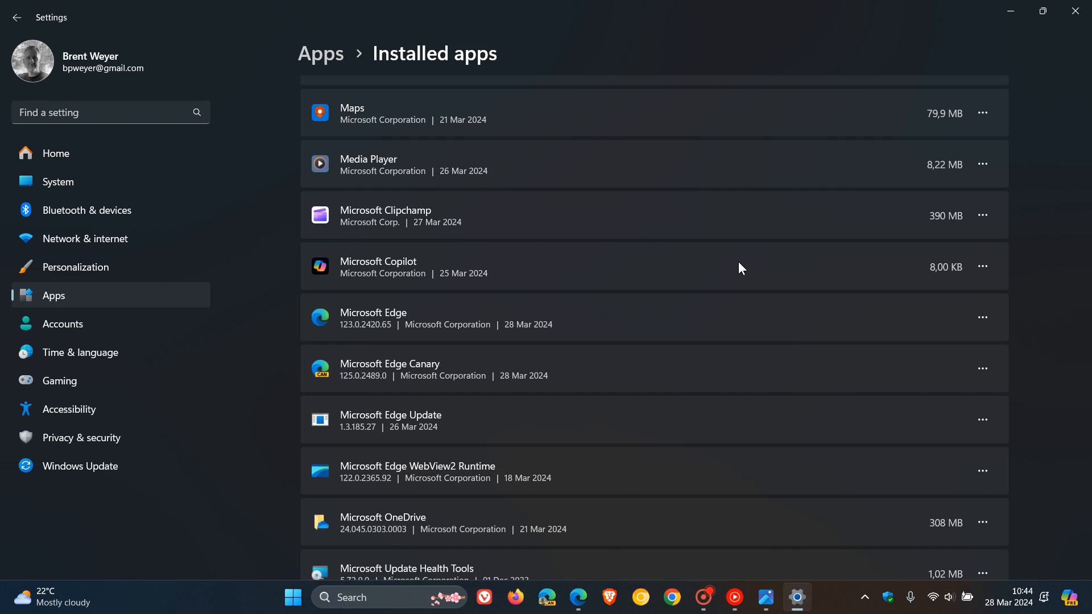
{"action": "mouse_move", "coordinate": [711, 266]}
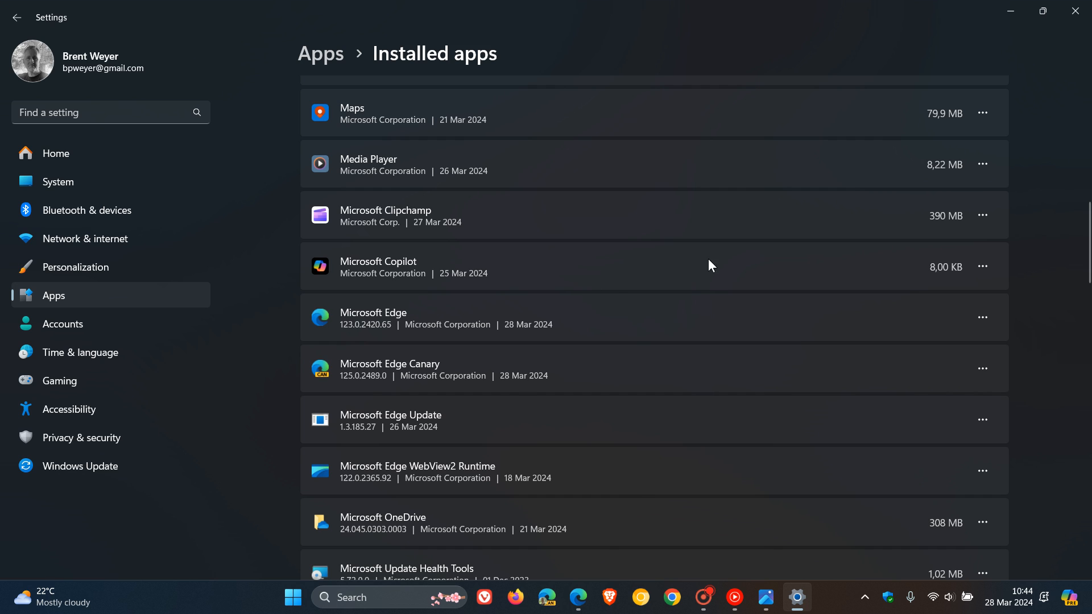
{"action": "mouse_move", "coordinate": [673, 266]}
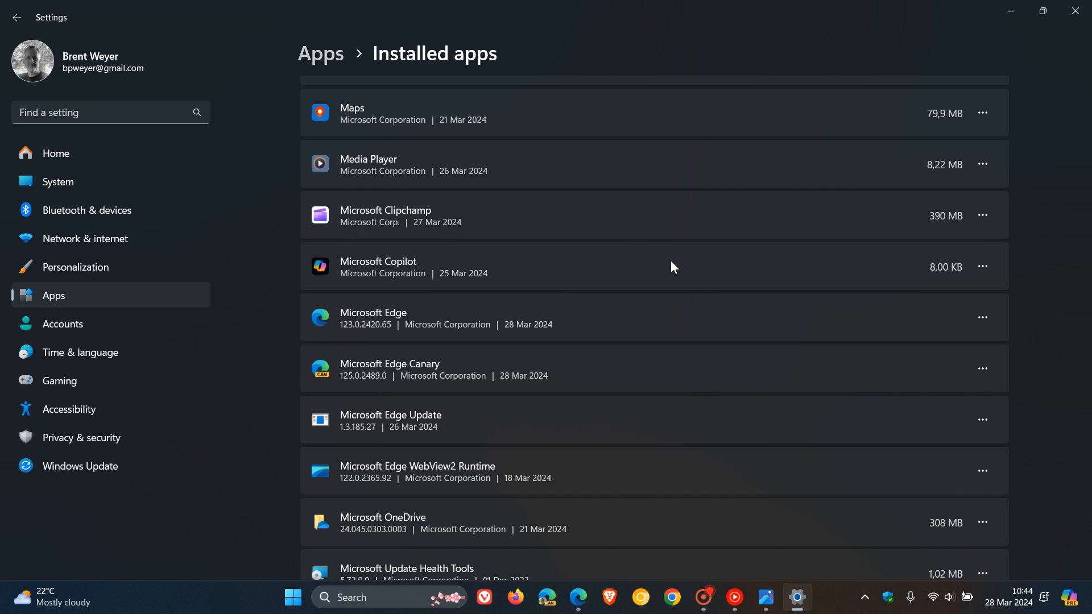
{"action": "left_click", "coordinate": [1071, 597]}
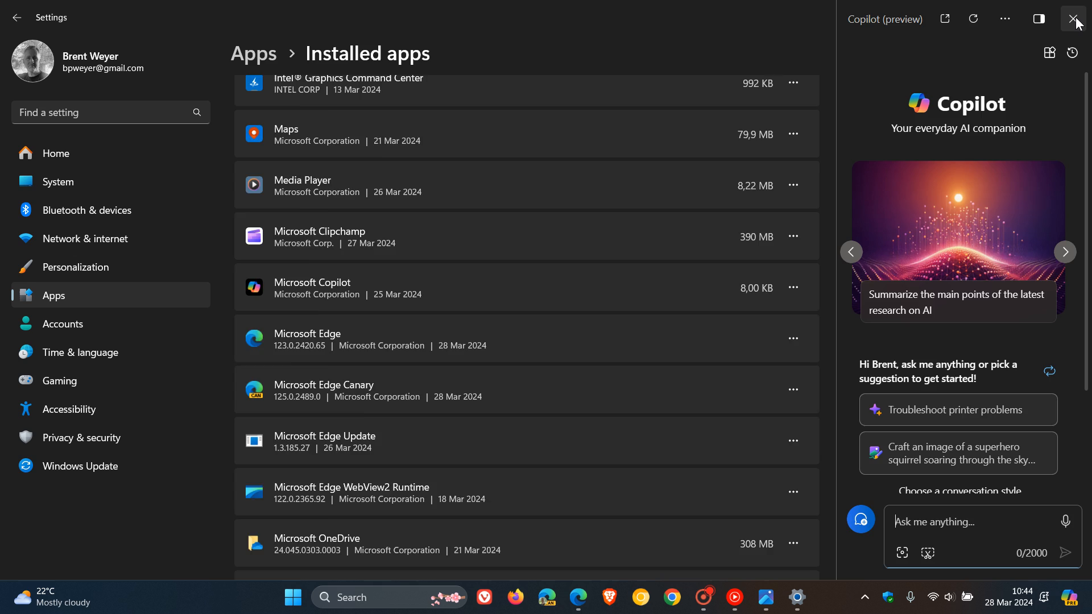
- Close the Copilot pane and open Microsoft Copilot's options menu, showing Uninstall greyed out
{"action": "left_click", "coordinate": [1074, 19]}
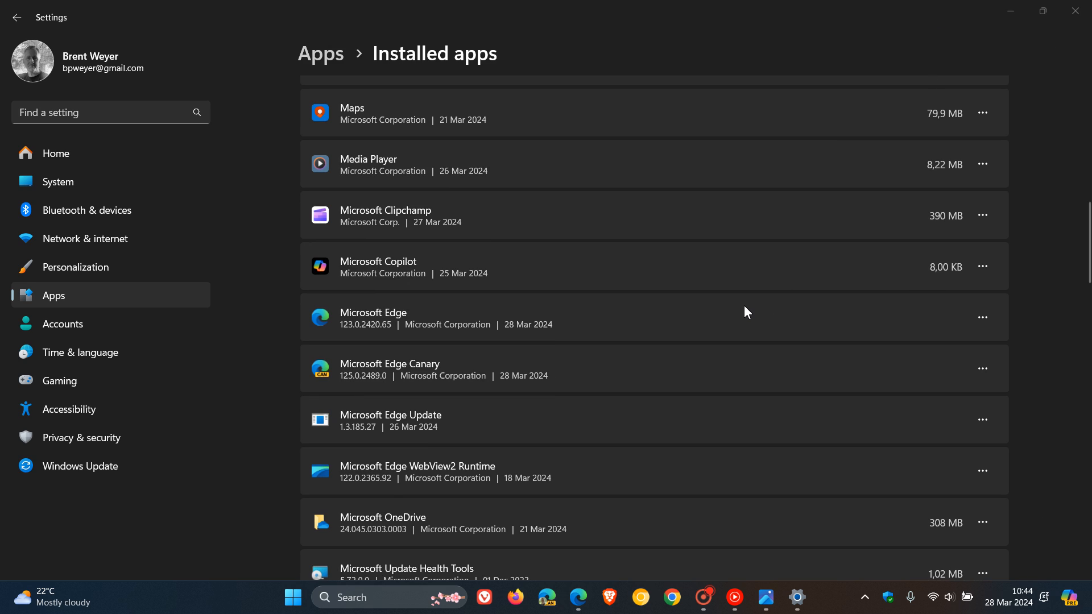
{"action": "mouse_move", "coordinate": [983, 267]}
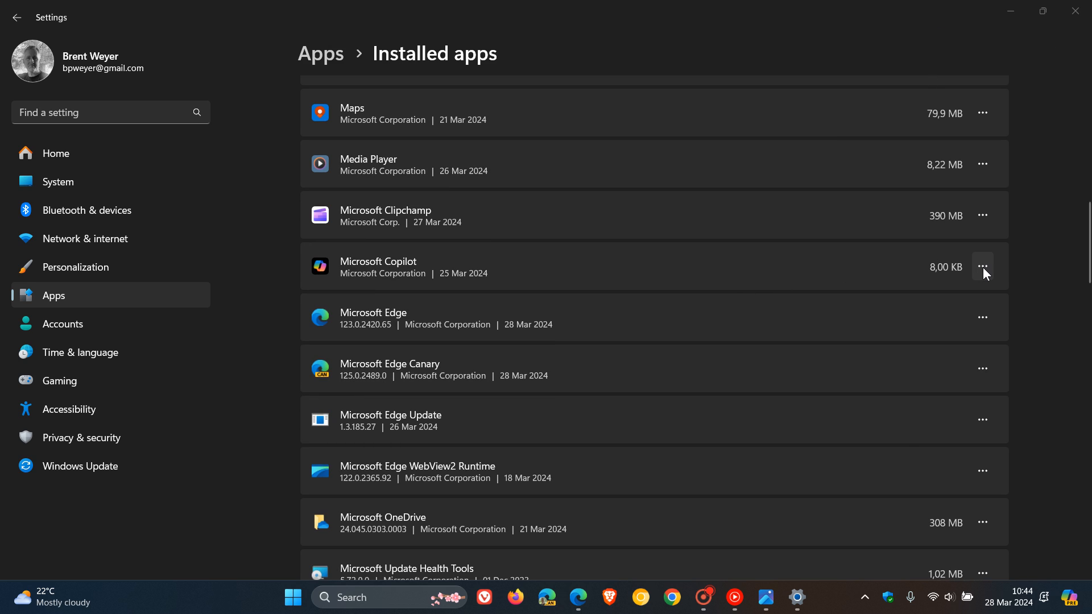
{"action": "left_click", "coordinate": [983, 267]}
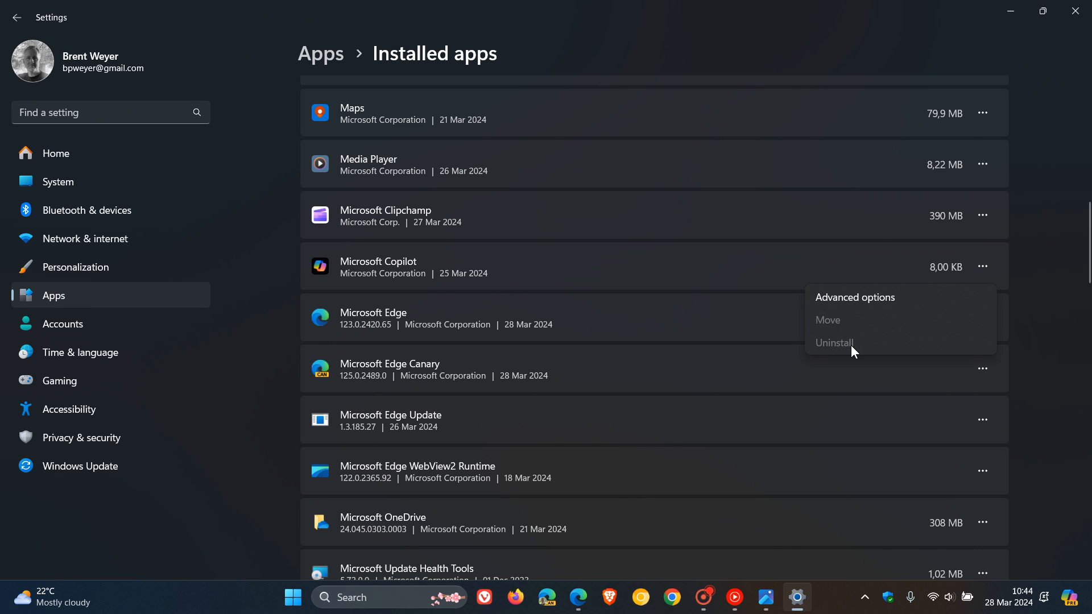
{"action": "mouse_move", "coordinate": [869, 349]}
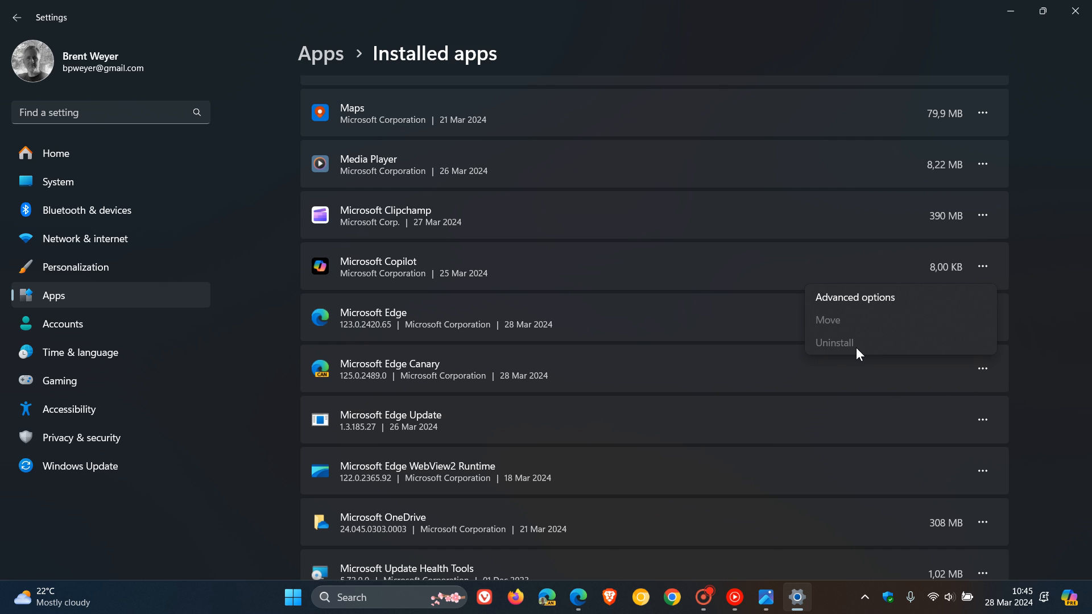
{"action": "mouse_move", "coordinate": [875, 344]}
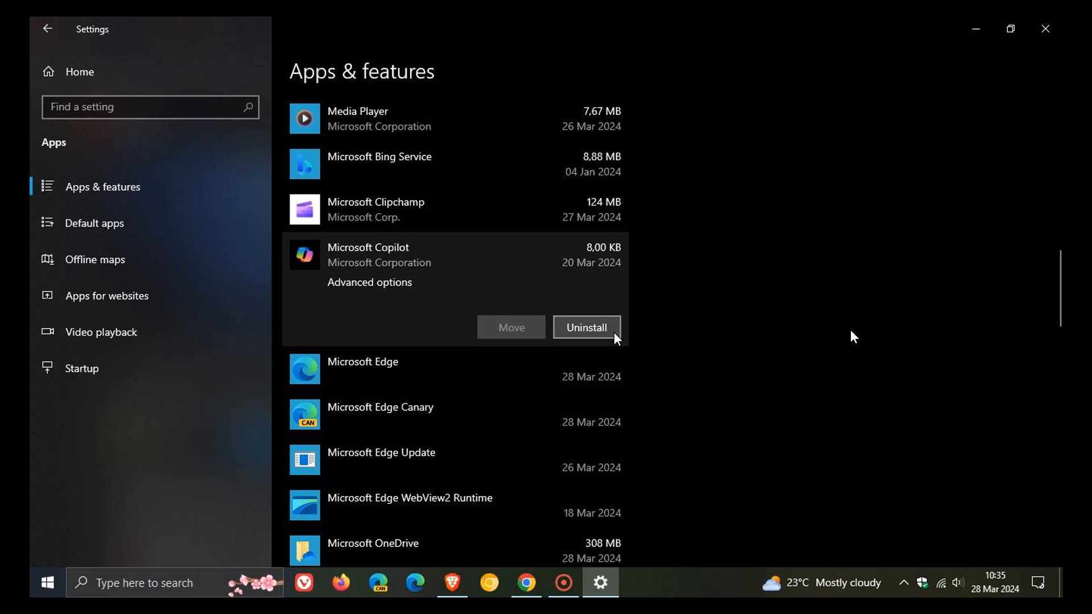
{"action": "mouse_move", "coordinate": [507, 264]}
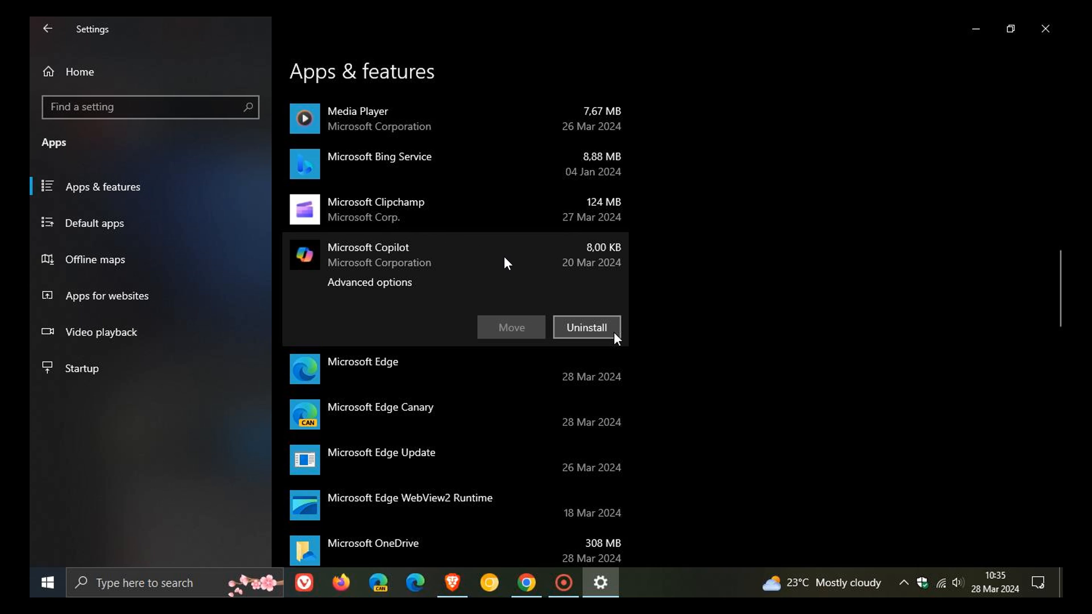
{"action": "mouse_move", "coordinate": [795, 332]}
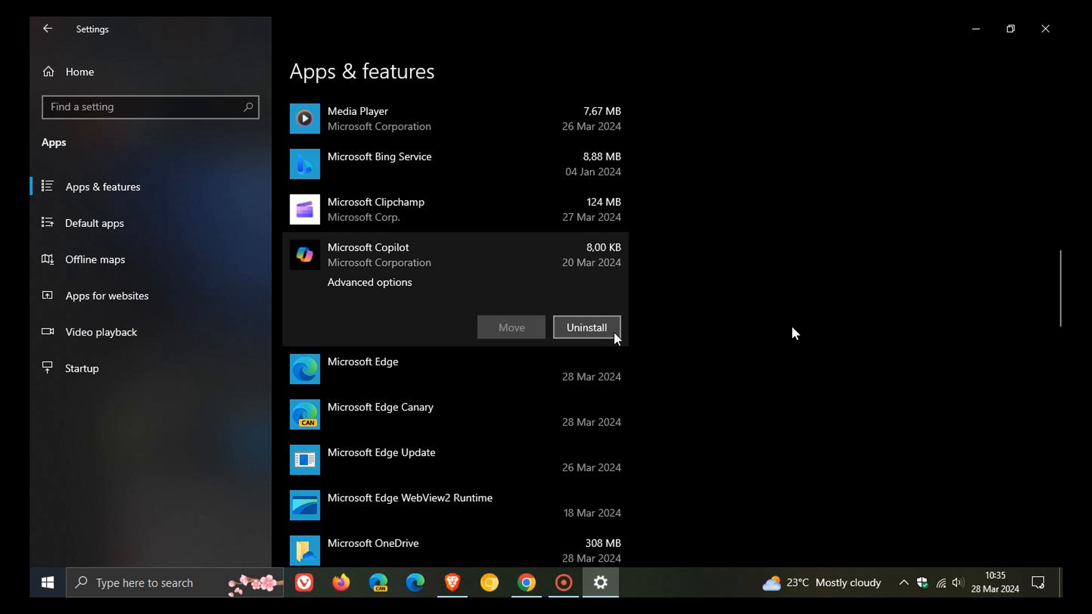
{"action": "mouse_move", "coordinate": [617, 346]}
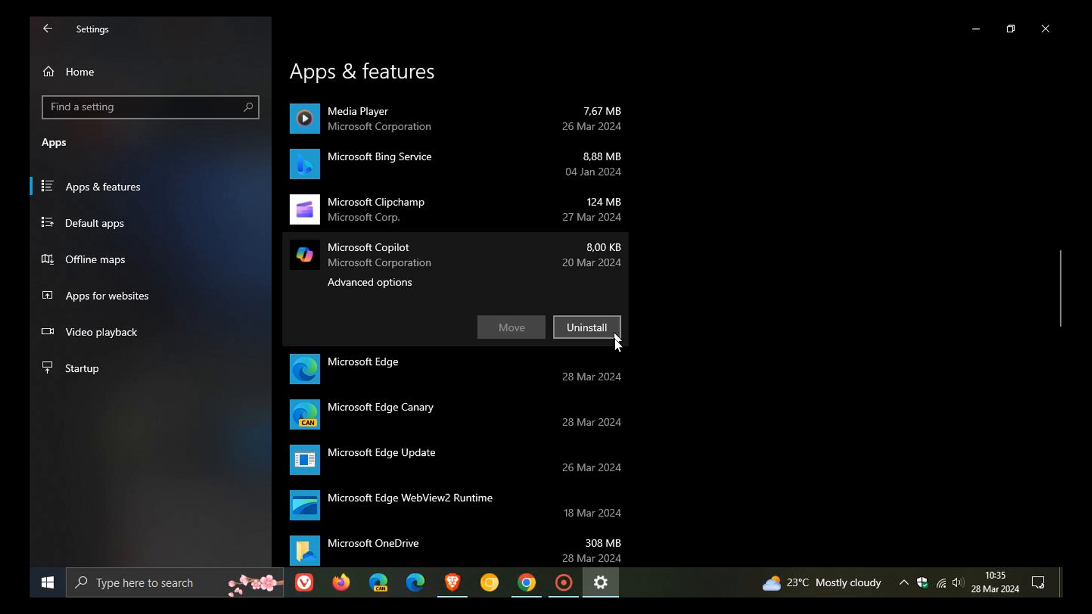
{"action": "mouse_move", "coordinate": [943, 180]}
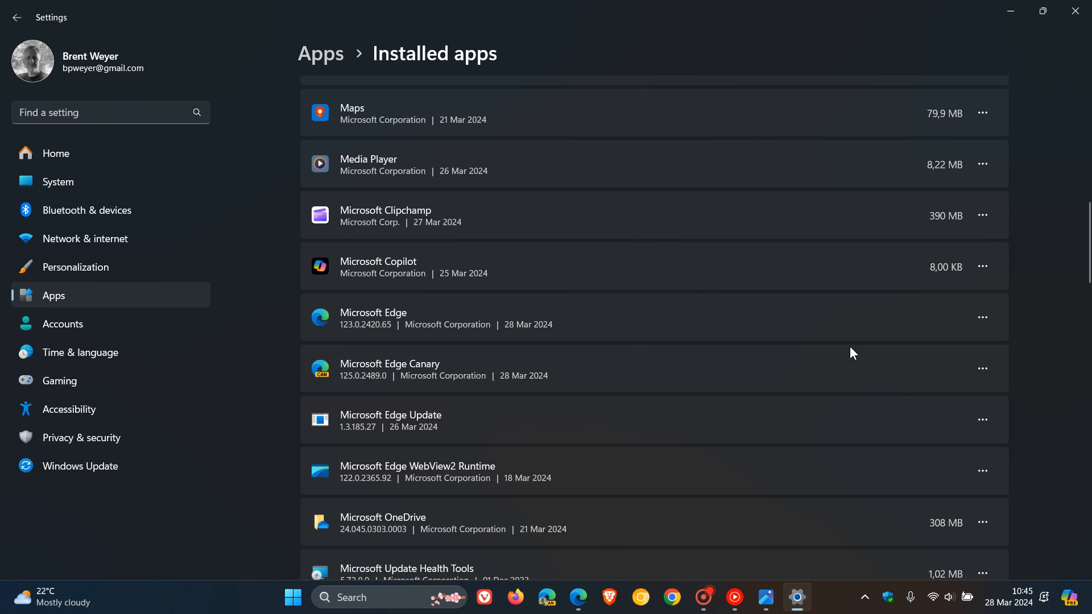
{"action": "mouse_move", "coordinate": [983, 267]}
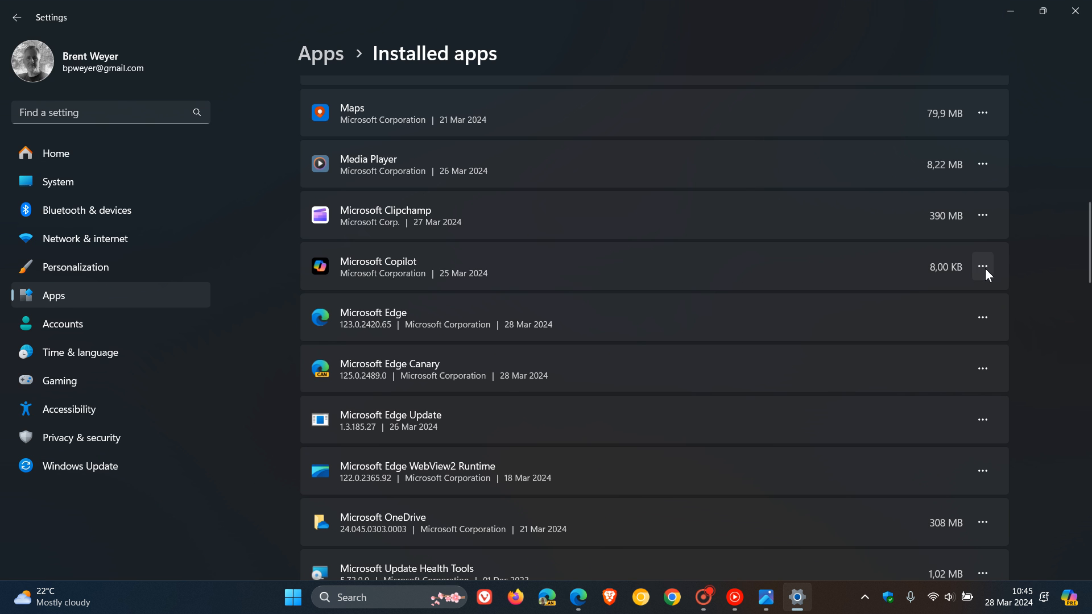
{"action": "left_click", "coordinate": [983, 266]}
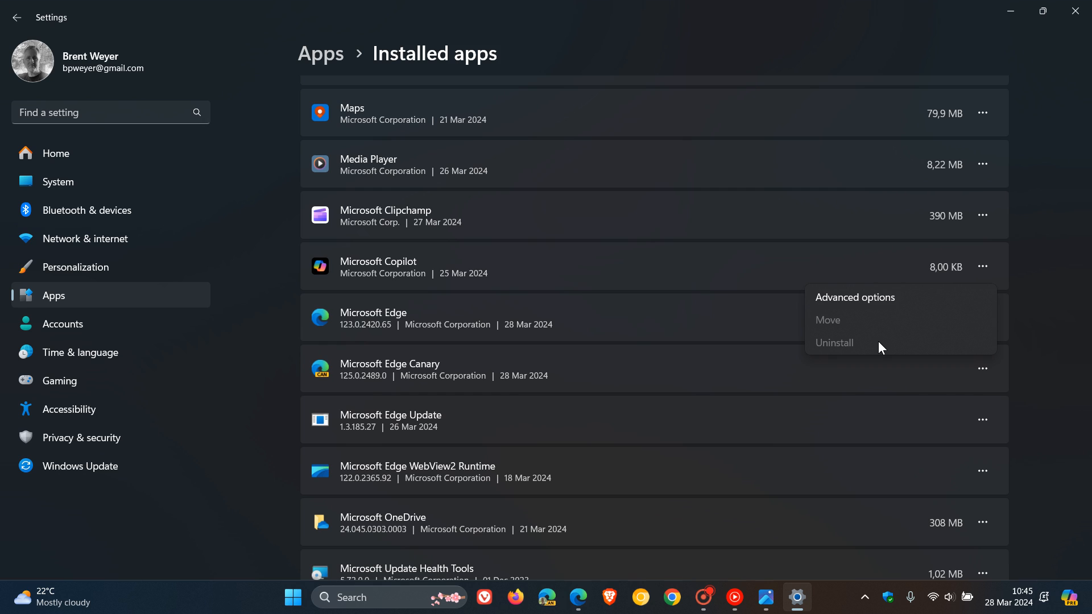
{"action": "mouse_move", "coordinate": [763, 272]}
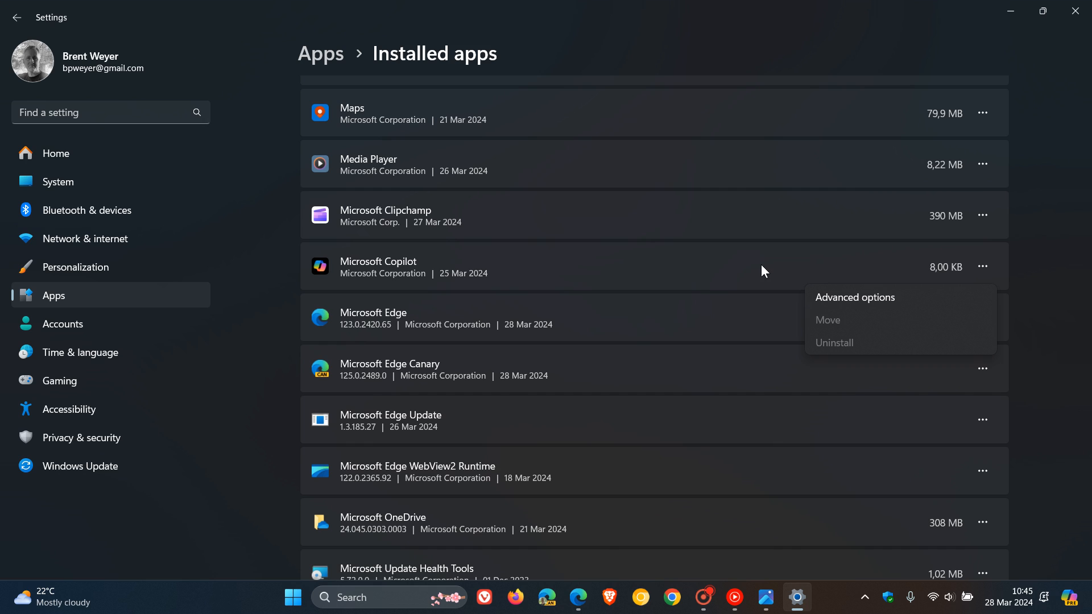
{"action": "left_click", "coordinate": [983, 266]}
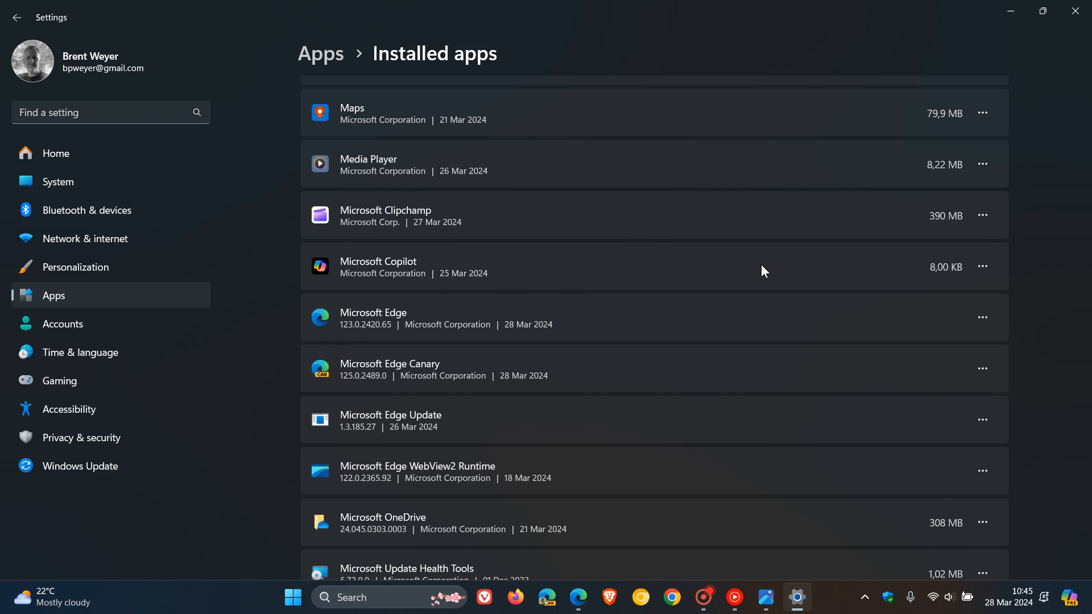
{"action": "mouse_move", "coordinate": [728, 253]}
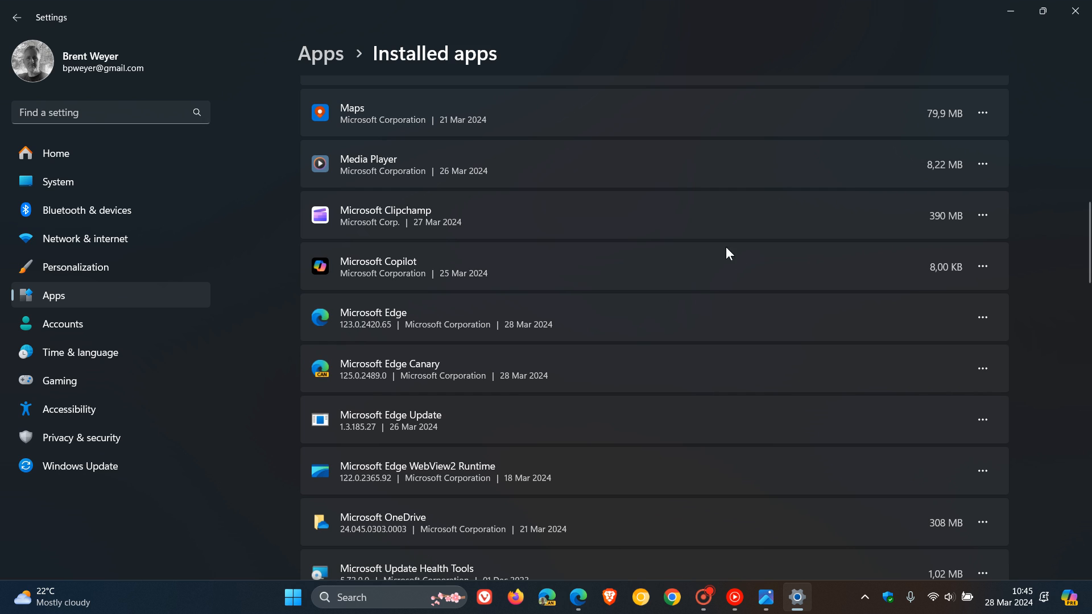
{"action": "mouse_move", "coordinate": [792, 262]}
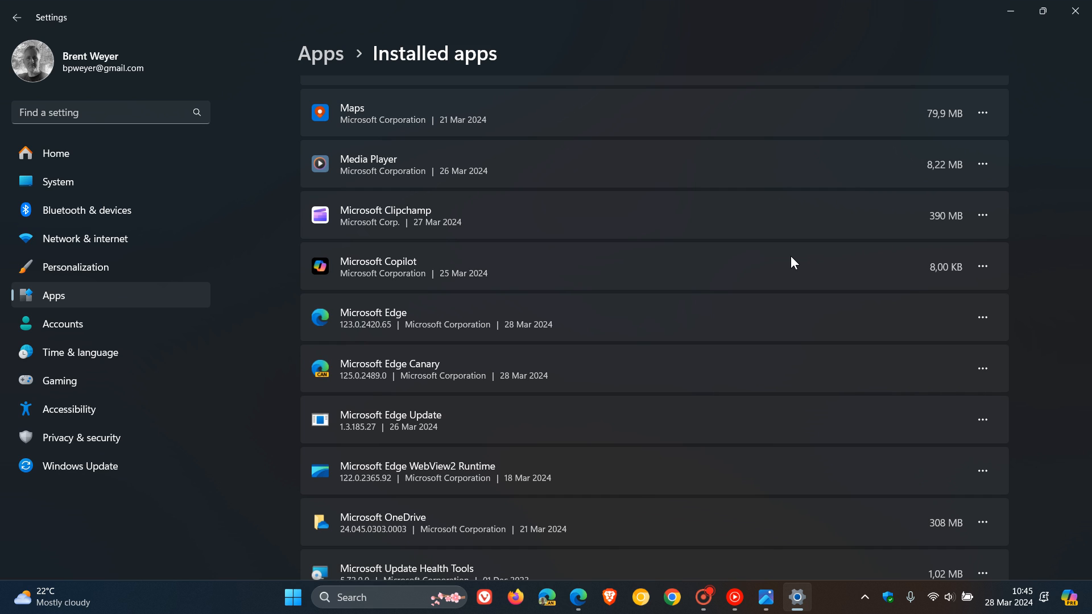
{"action": "mouse_move", "coordinate": [893, 292]}
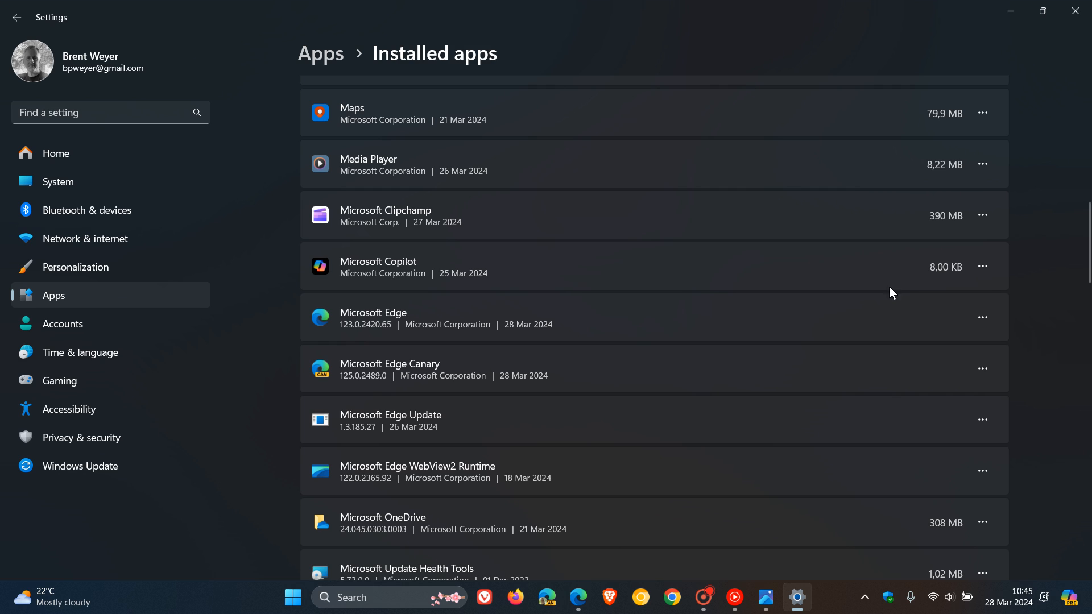
{"action": "left_click", "coordinate": [982, 266]}
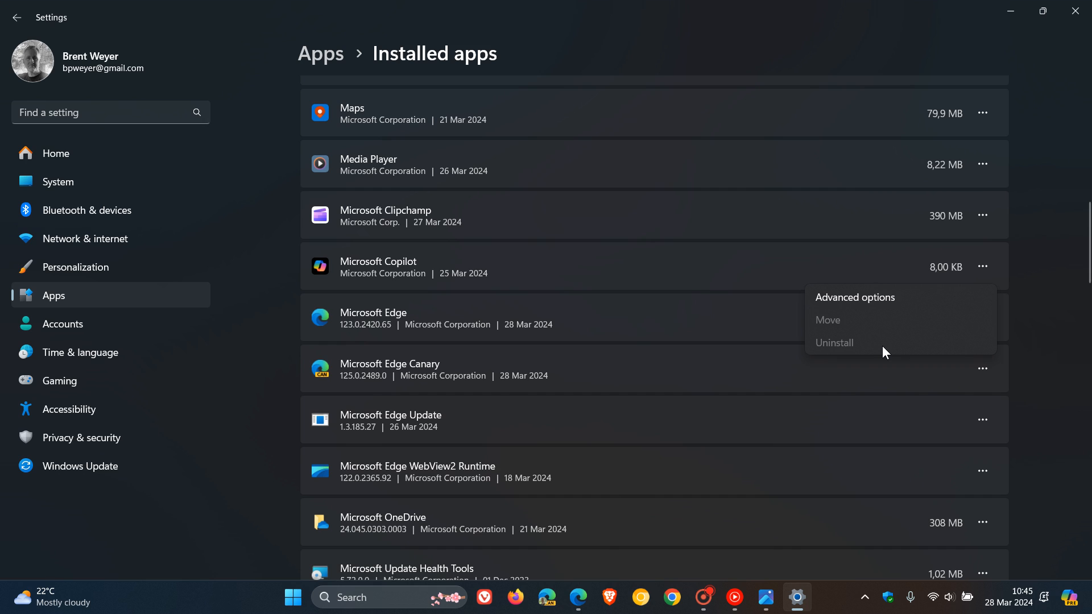
{"action": "mouse_move", "coordinate": [848, 353]}
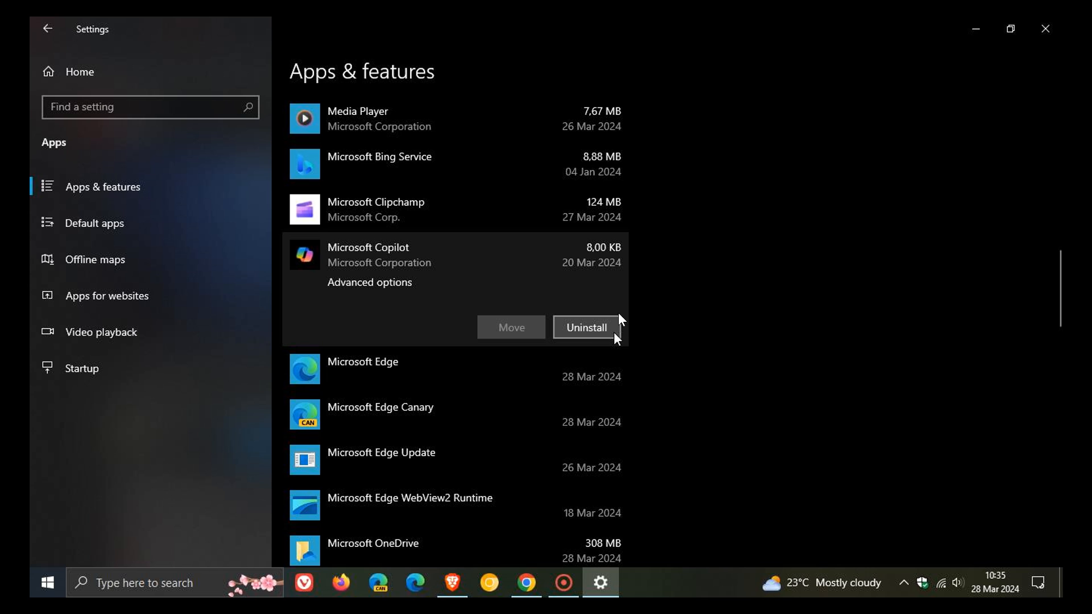
{"action": "mouse_move", "coordinate": [1011, 8]}
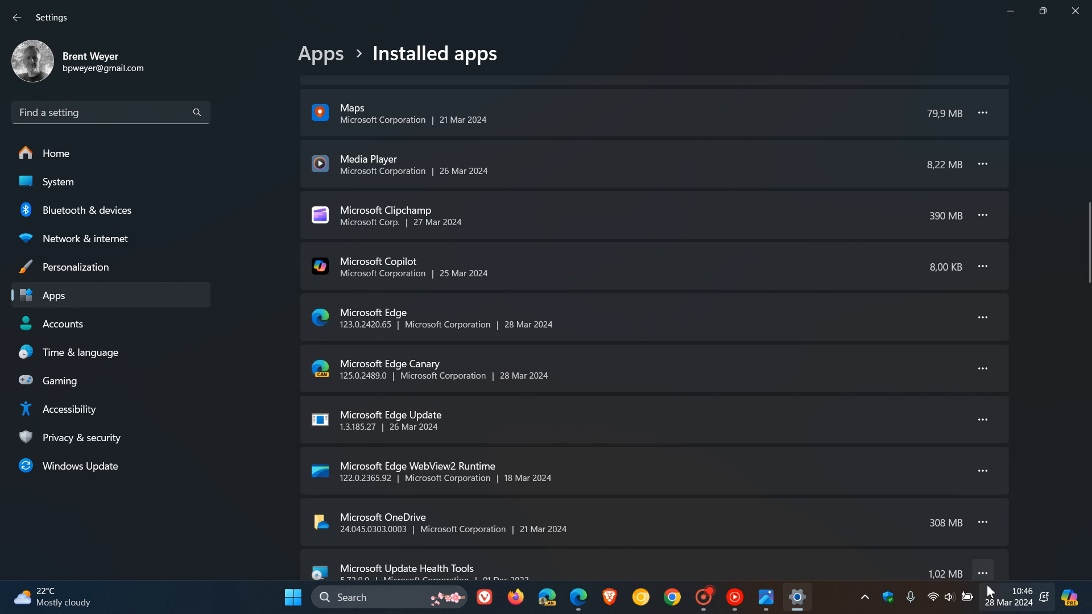
{"action": "mouse_move", "coordinate": [1048, 307]}
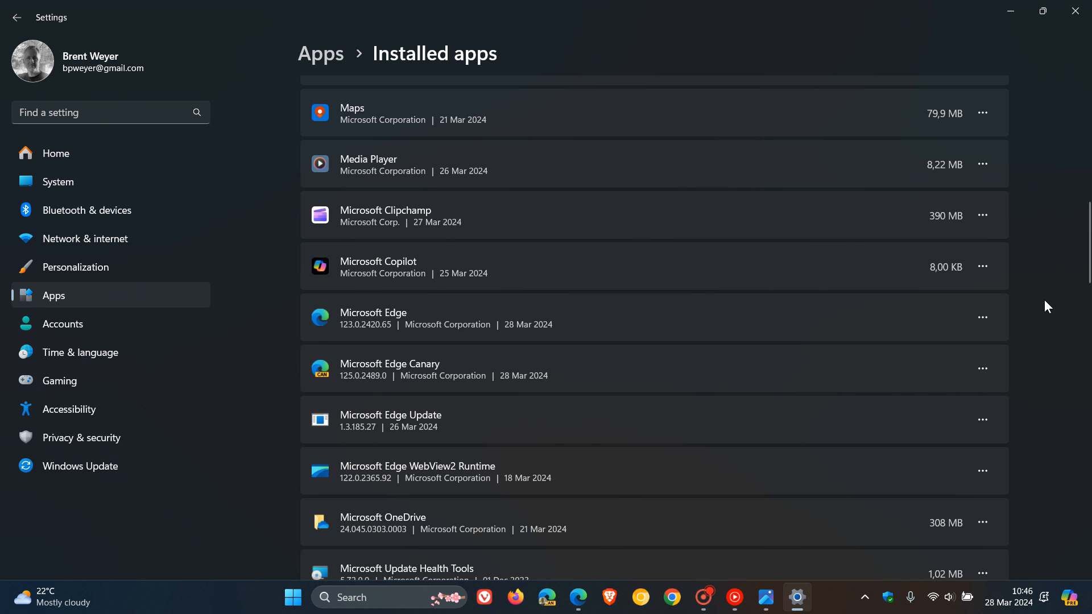
{"action": "mouse_move", "coordinate": [797, 270]}
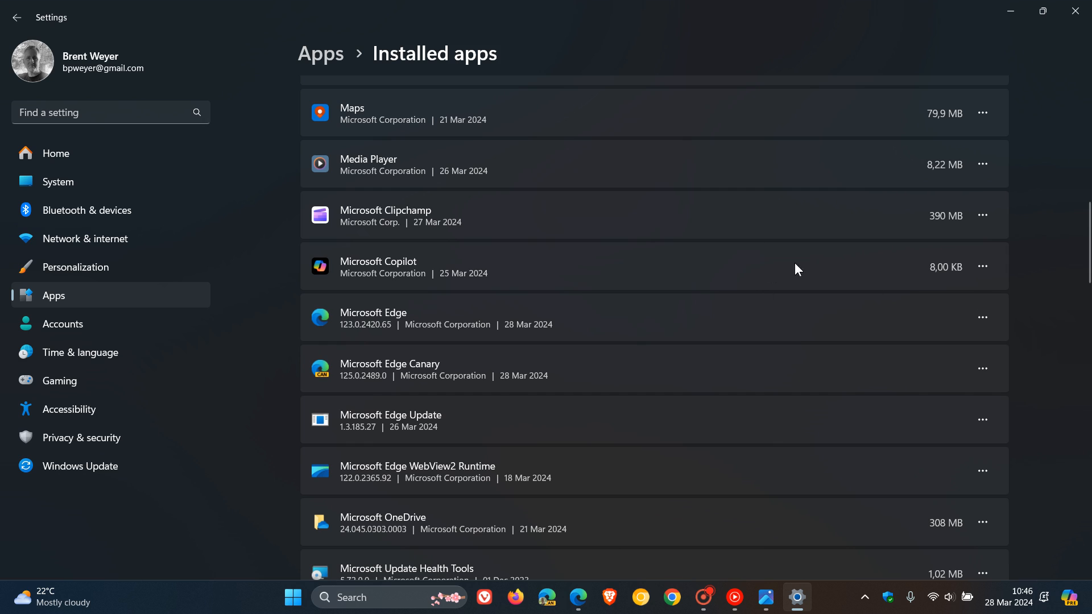
{"action": "mouse_move", "coordinate": [752, 272]}
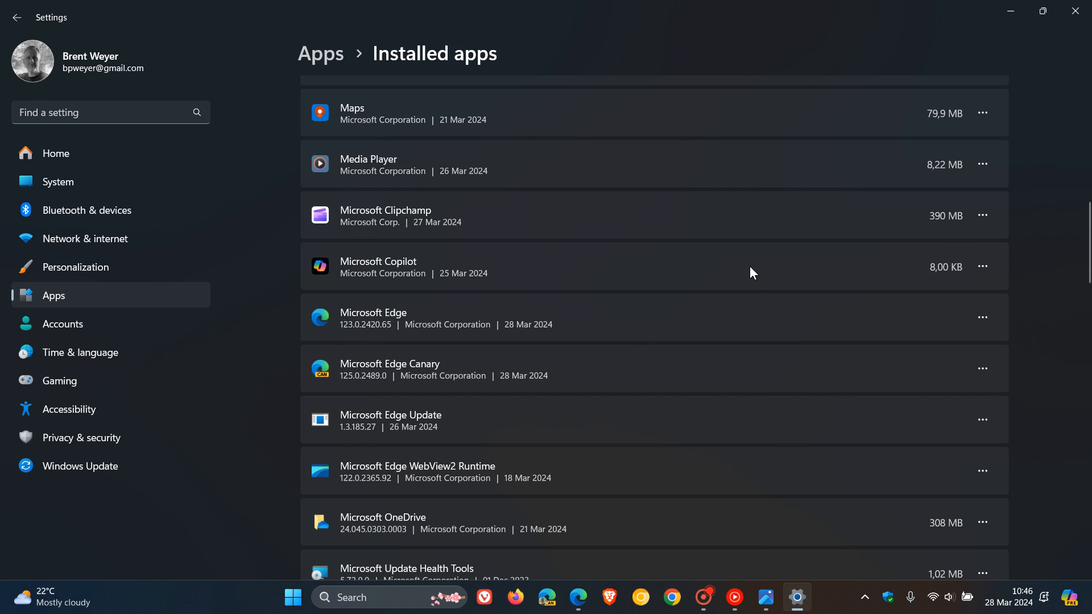
{"action": "mouse_move", "coordinate": [759, 276]}
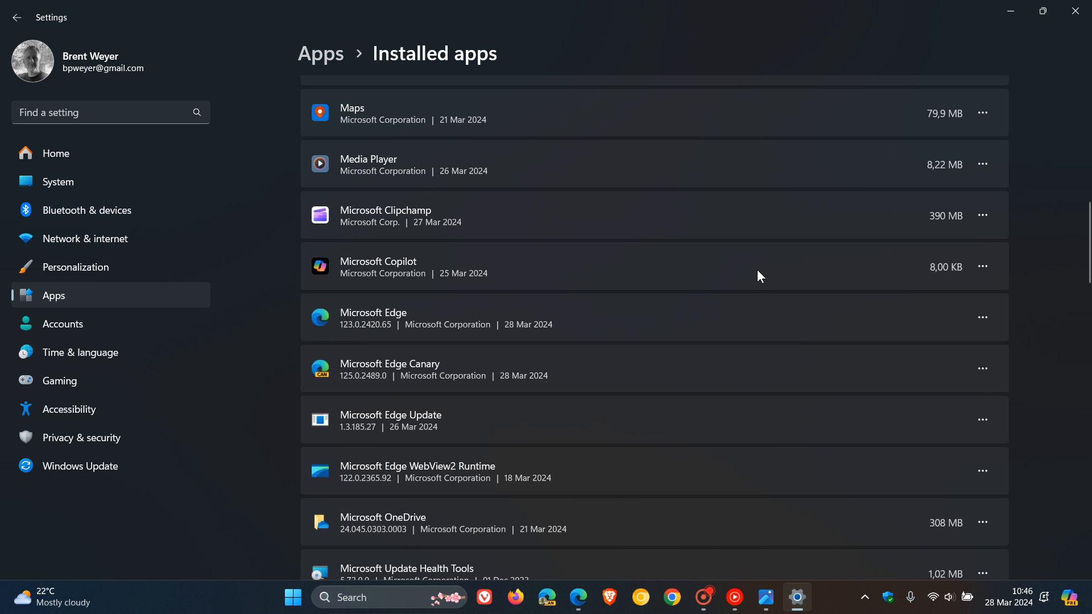
{"action": "mouse_move", "coordinate": [1010, 9]}
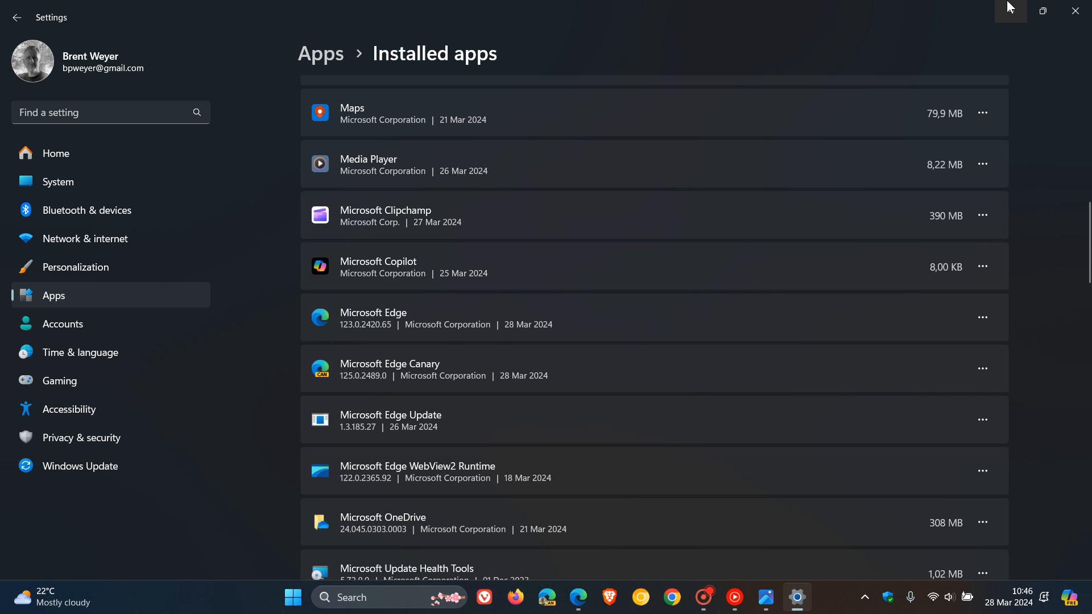
- Minimize the Settings window to reveal the lake wallpaper desktop
{"action": "left_click", "coordinate": [1074, 12]}
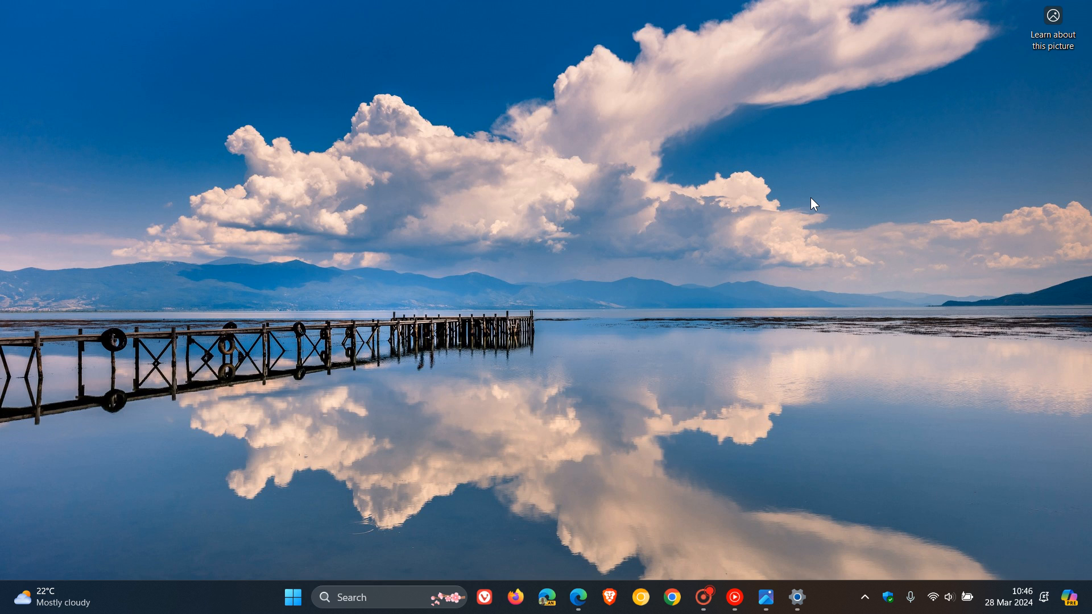
{"action": "mouse_move", "coordinate": [762, 163]}
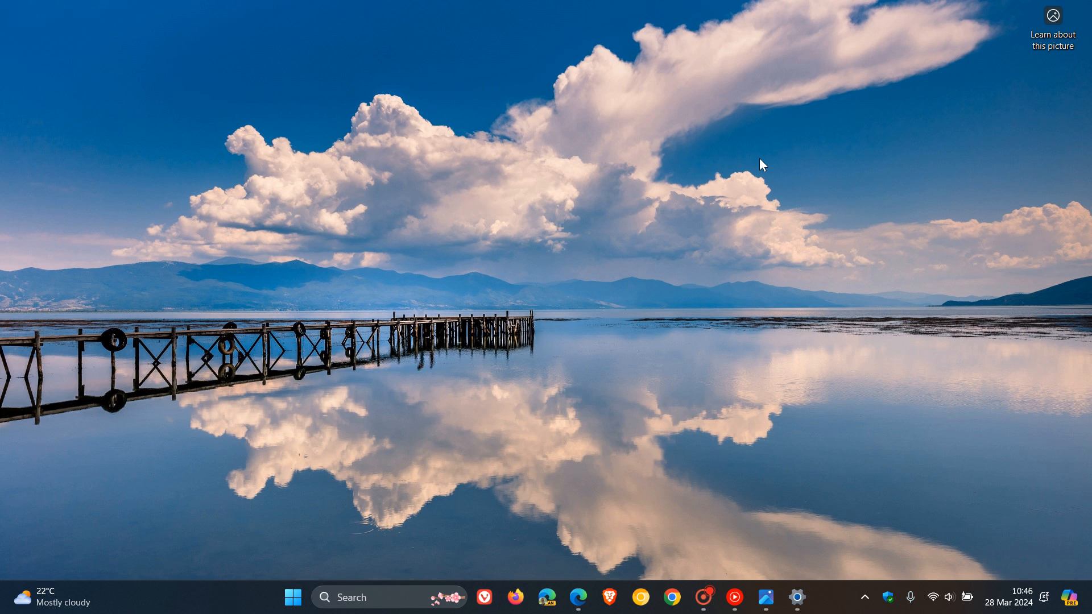